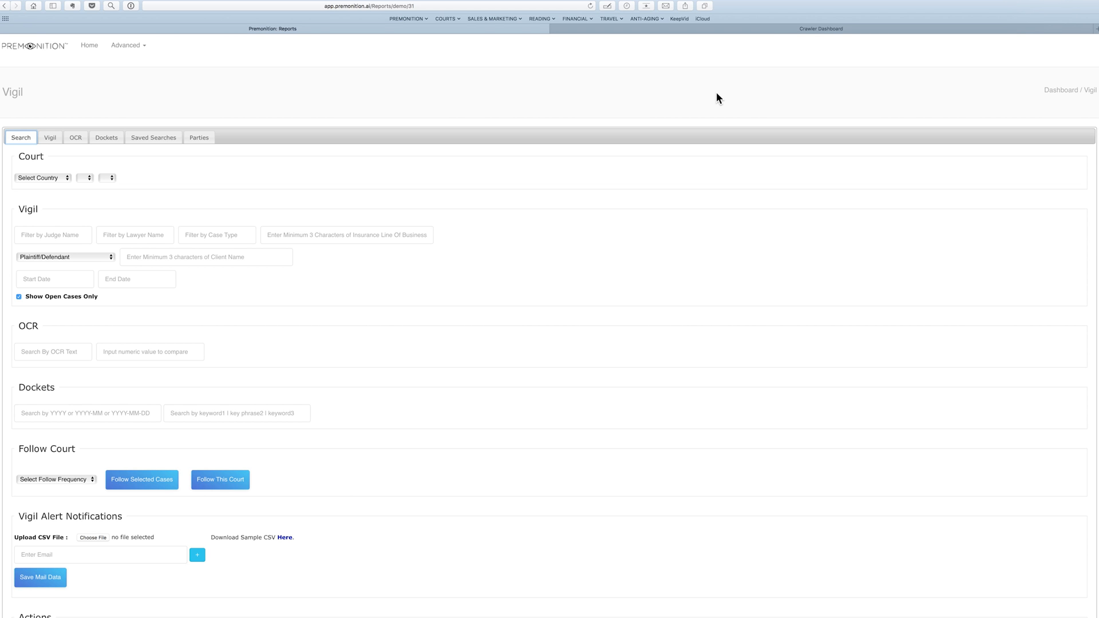
{"action": "mouse_move", "coordinate": [419, 142]}
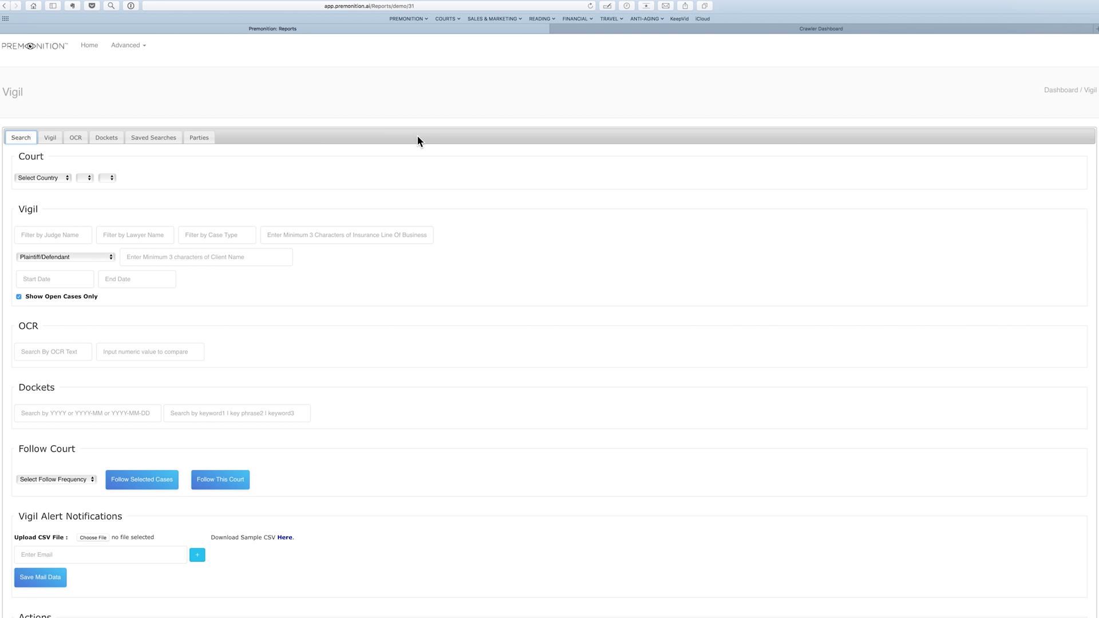
Check the court country list and follow-frequency options on the search form.
{"action": "left_click", "coordinate": [39, 178]}
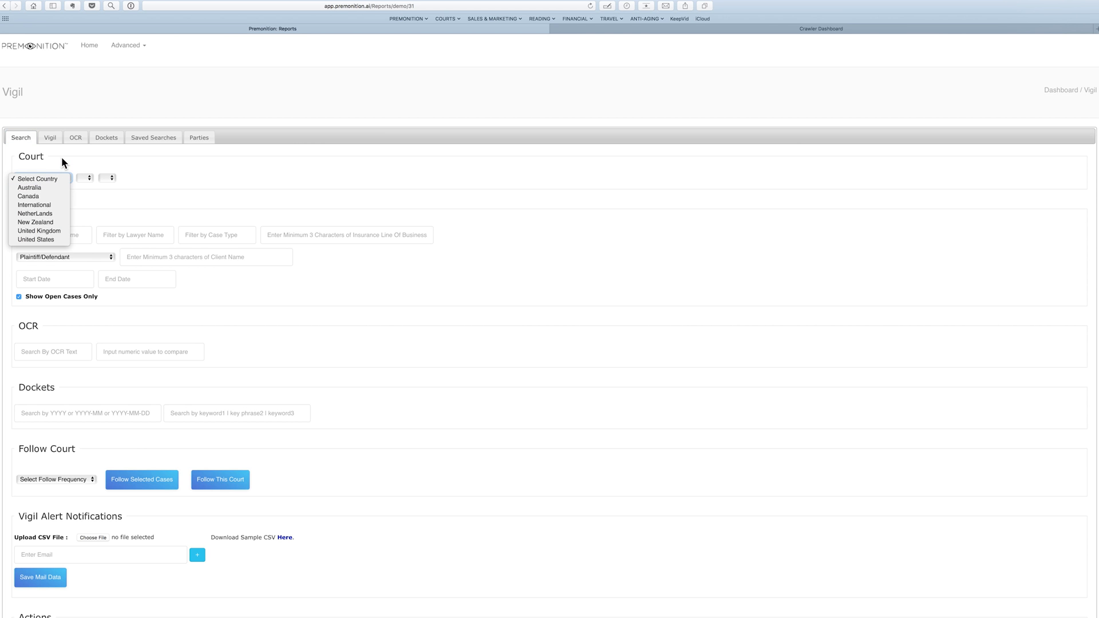
{"action": "left_click", "coordinate": [38, 177]}
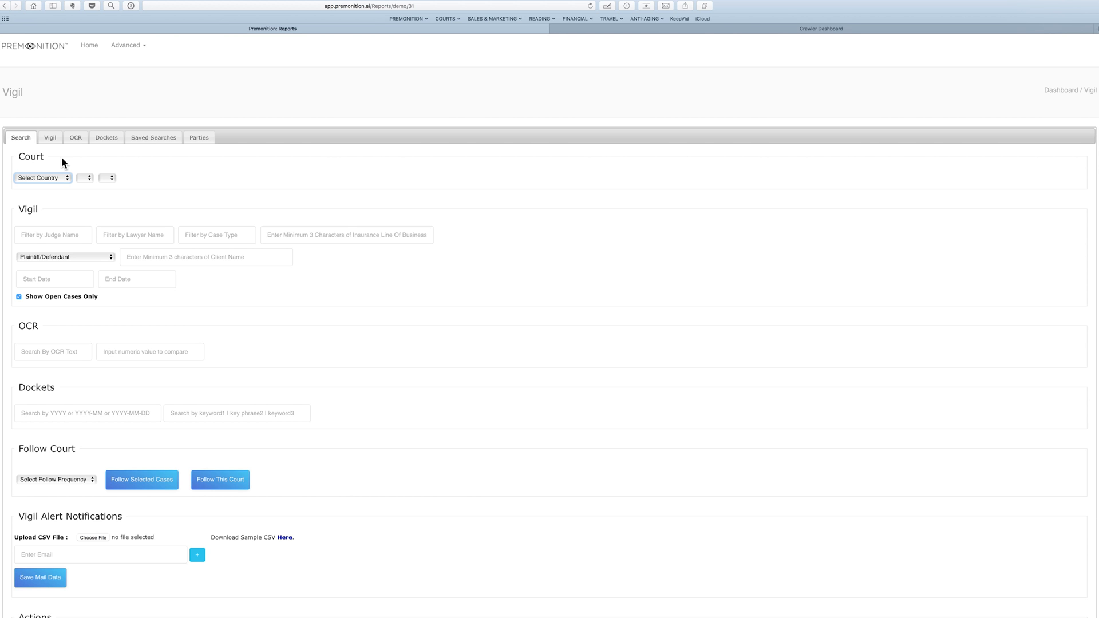
{"action": "mouse_move", "coordinate": [192, 237]}
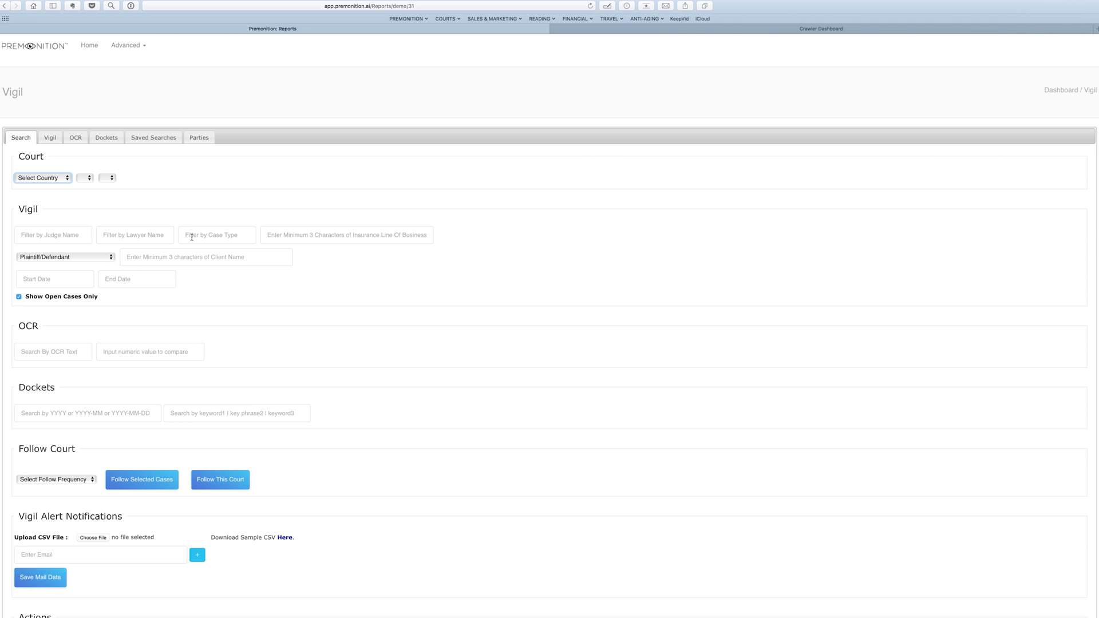
{"action": "mouse_move", "coordinate": [292, 239]}
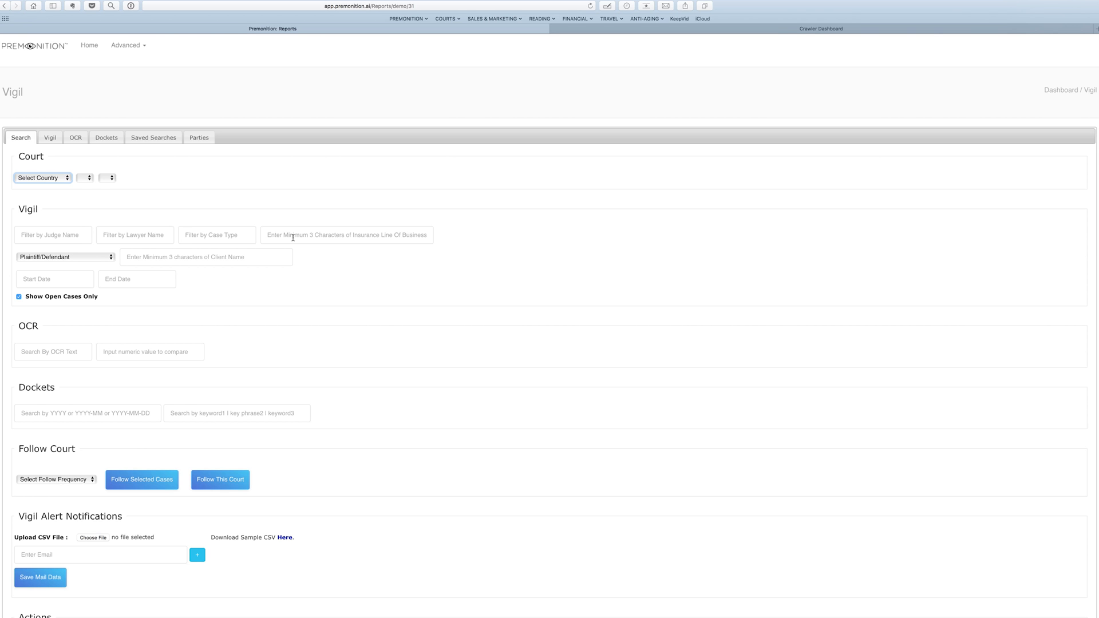
{"action": "mouse_move", "coordinate": [260, 259]}
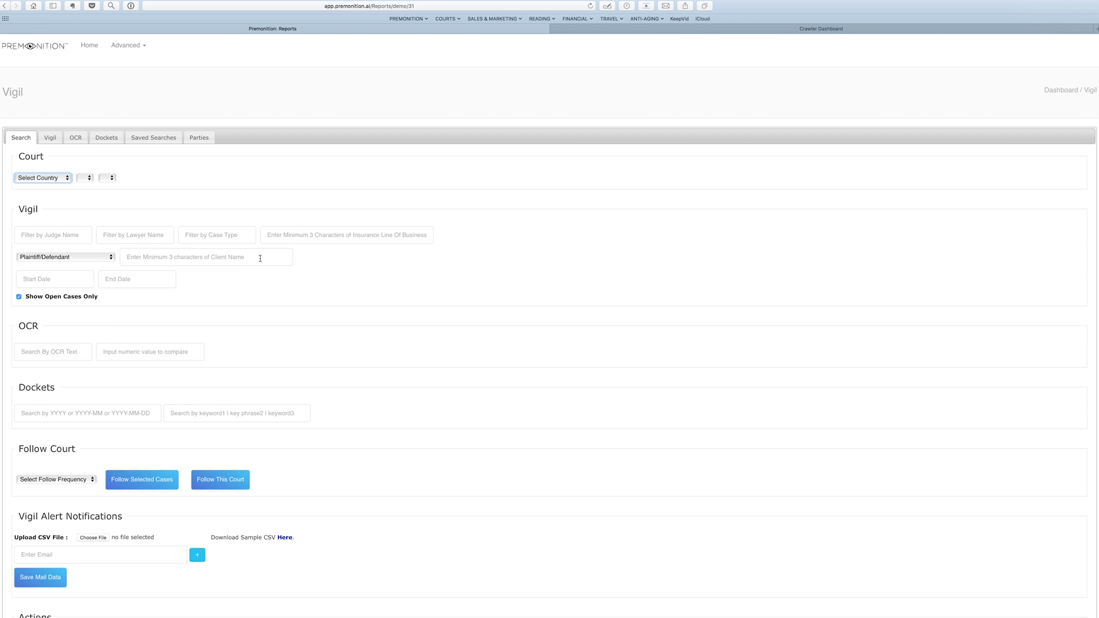
{"action": "mouse_move", "coordinate": [101, 284]}
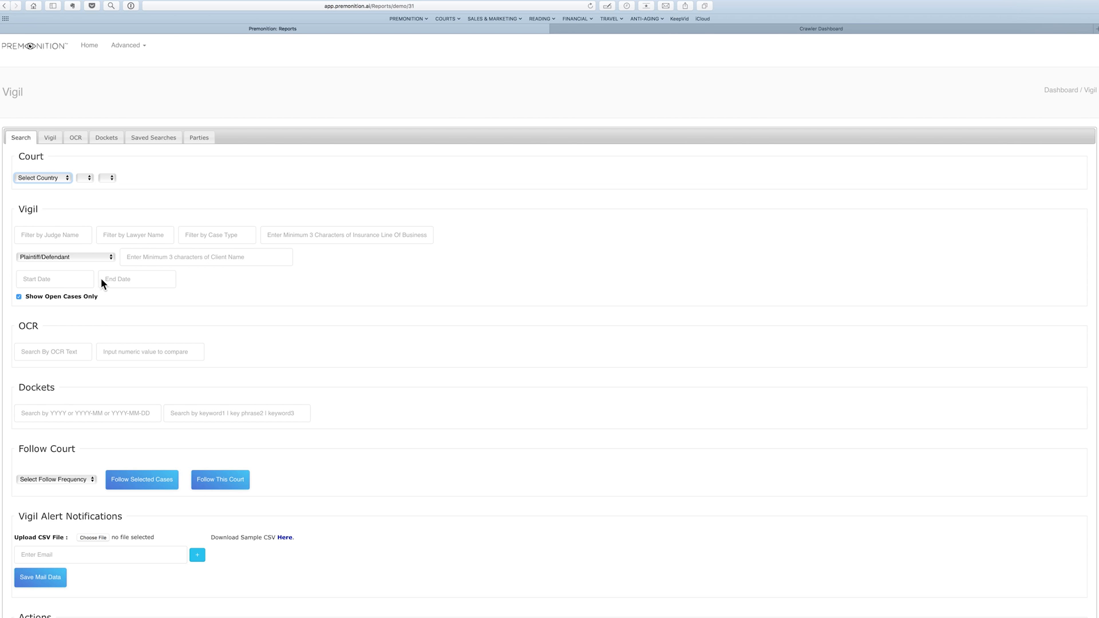
{"action": "mouse_move", "coordinate": [173, 295]}
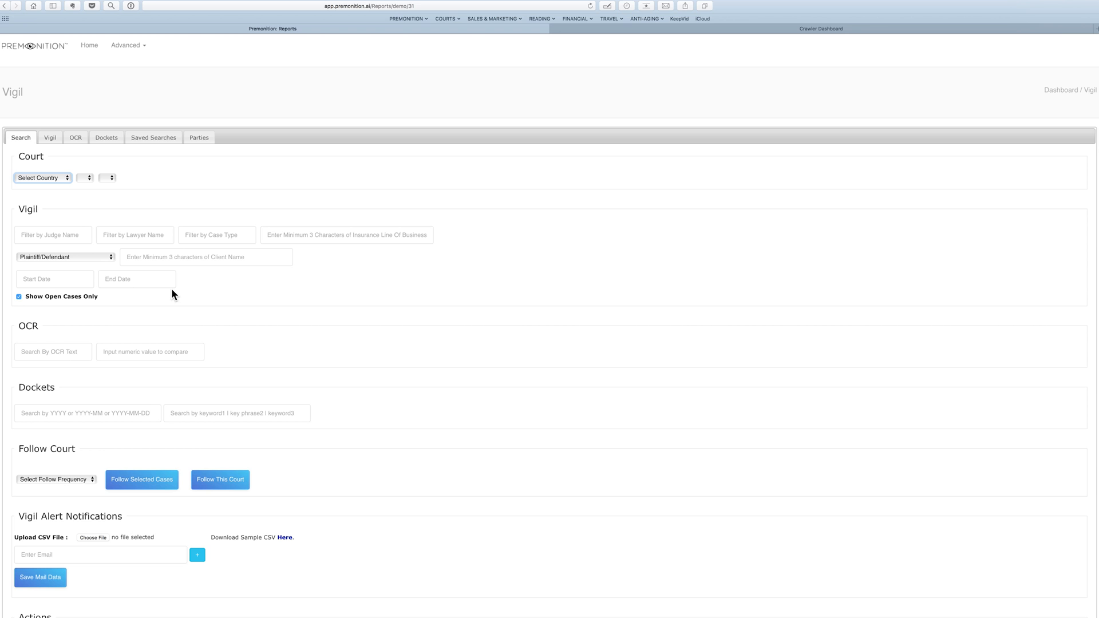
{"action": "mouse_move", "coordinate": [206, 289]}
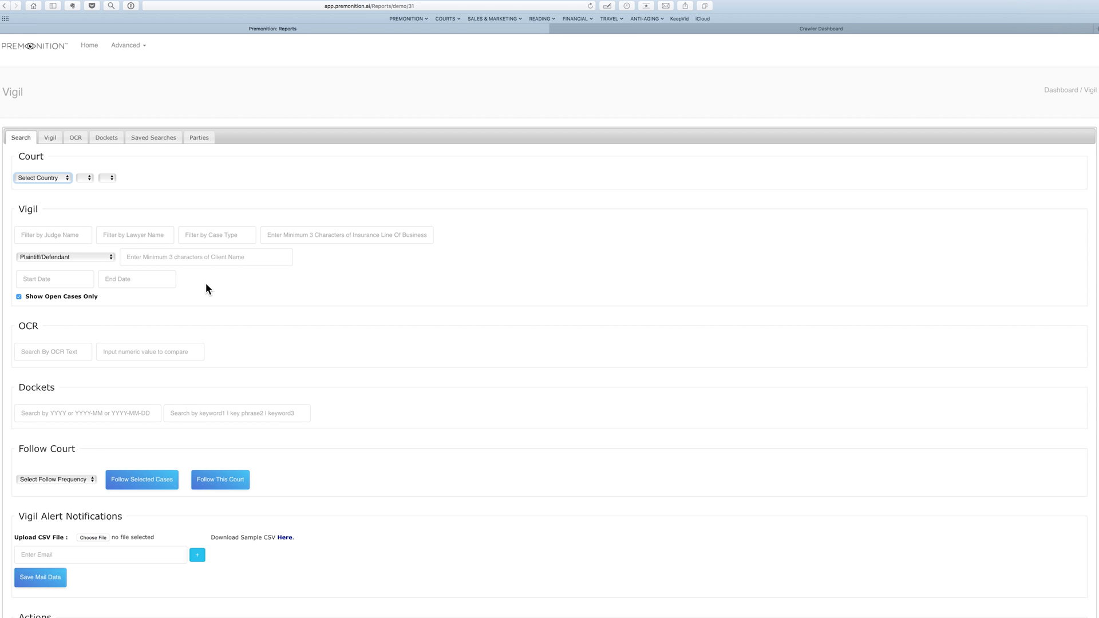
{"action": "scroll", "scroll_direction": "down", "scroll_amount": 3}
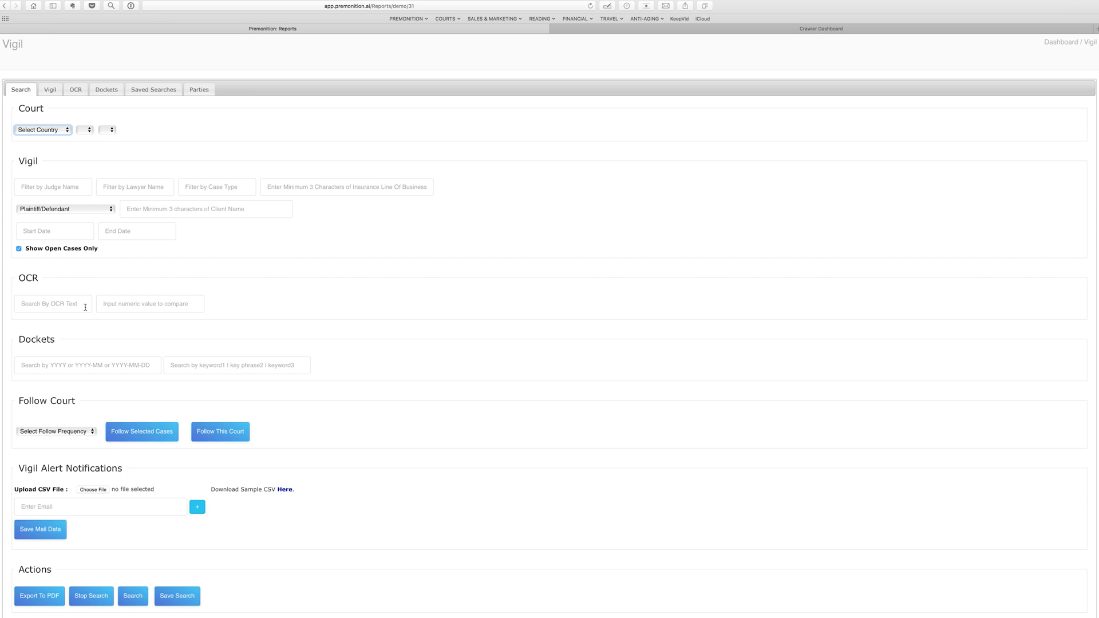
{"action": "mouse_move", "coordinate": [76, 436]}
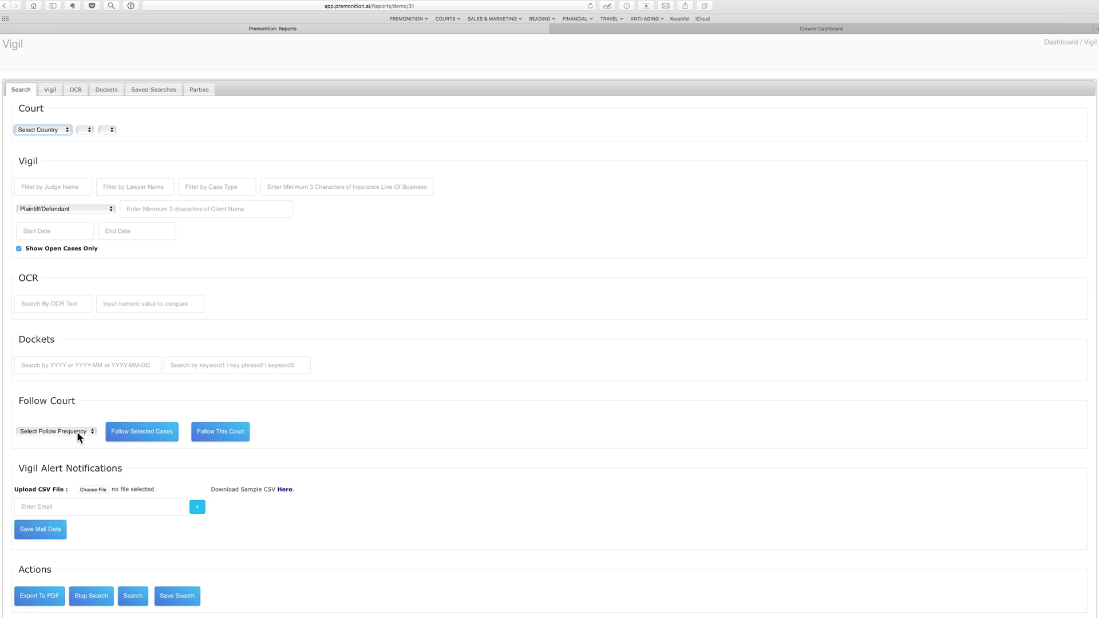
{"action": "left_click", "coordinate": [54, 431]}
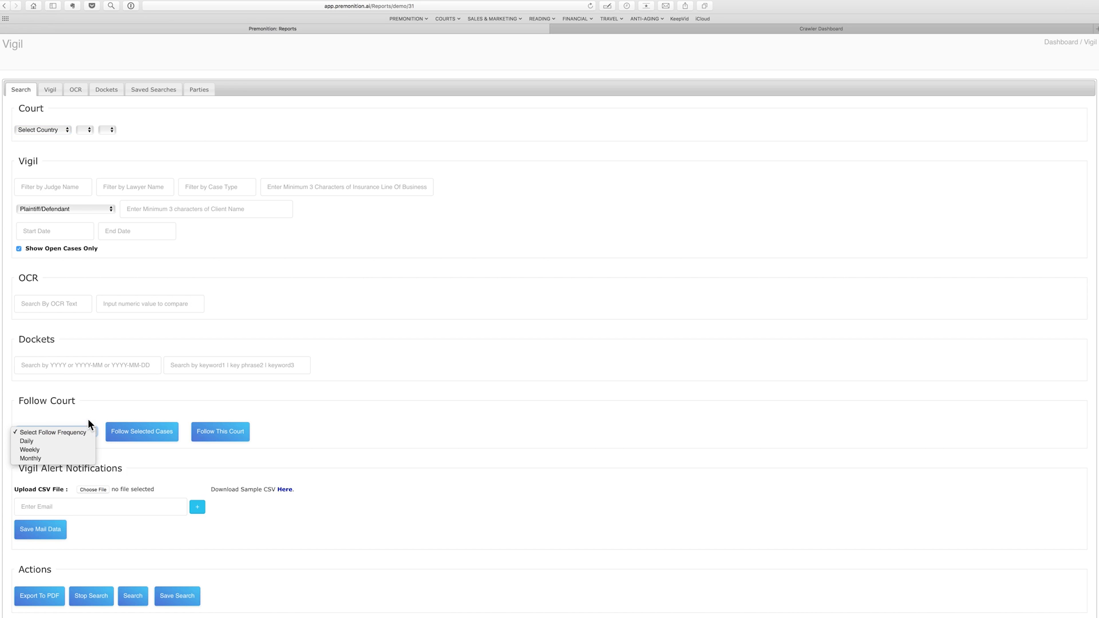
{"action": "mouse_move", "coordinate": [98, 415]}
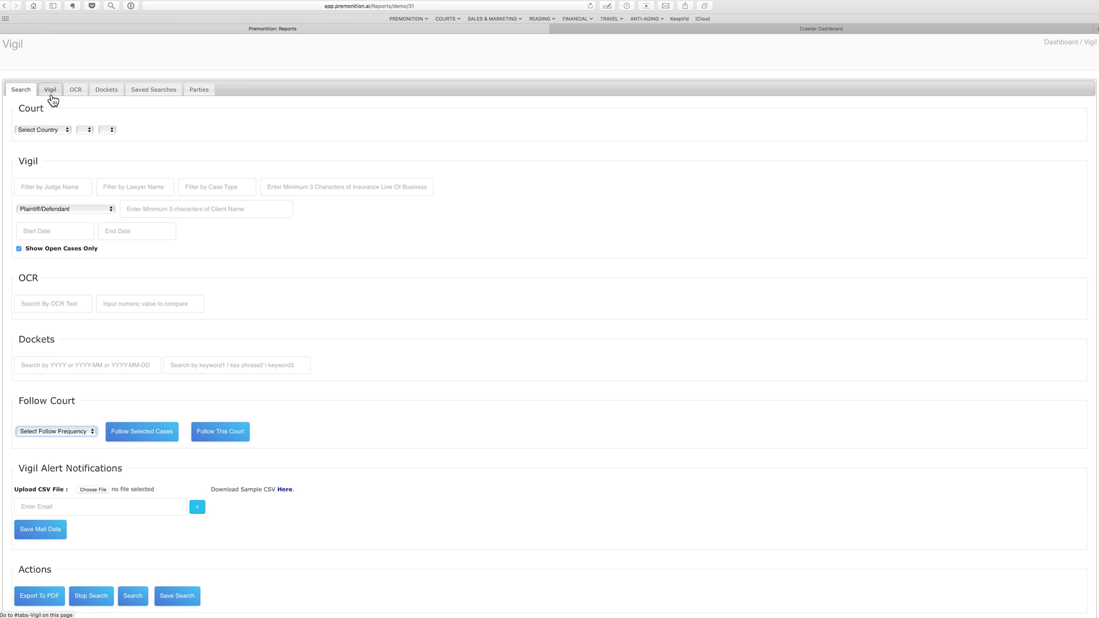
{"action": "mouse_move", "coordinate": [105, 89]}
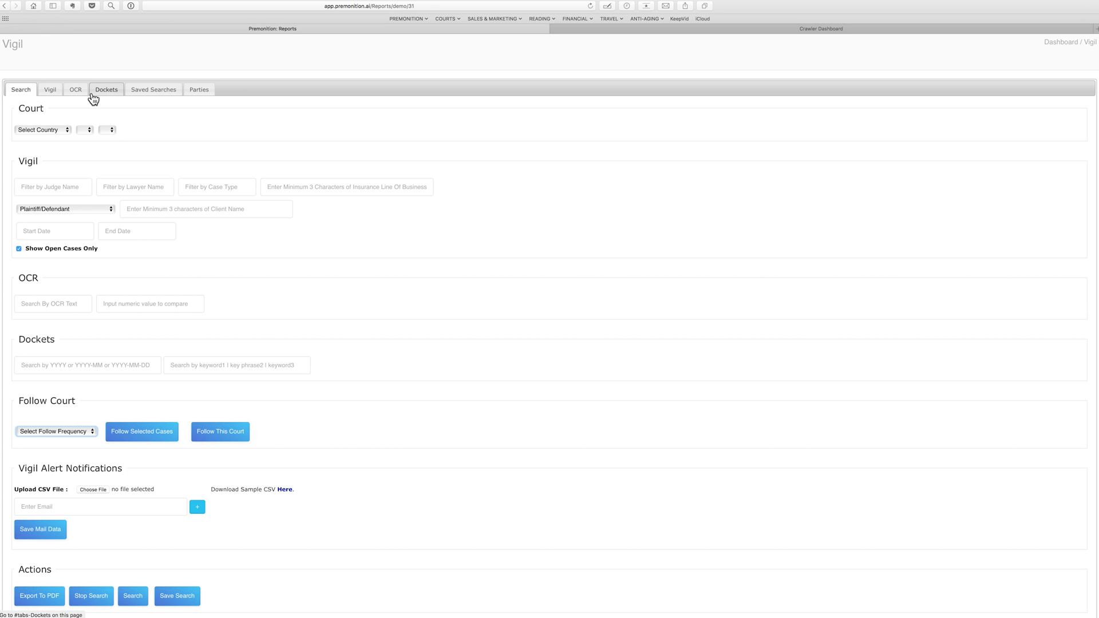
{"action": "mouse_move", "coordinate": [152, 90]}
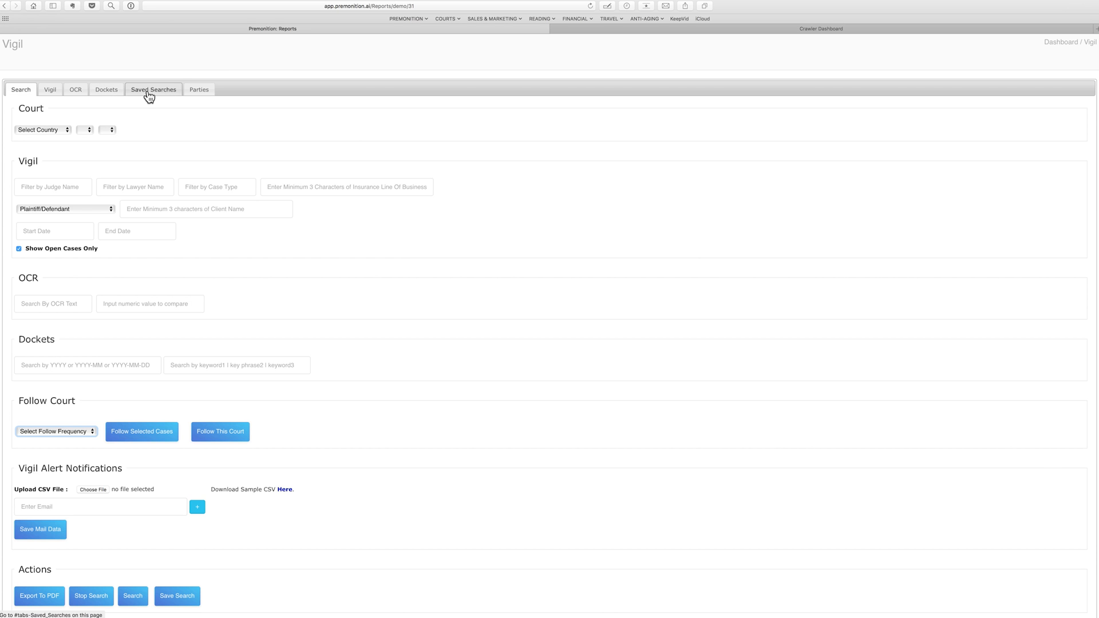
Switch to the Saved Searches view showing saved searches and Vigil alerts.
{"action": "left_click", "coordinate": [152, 90]}
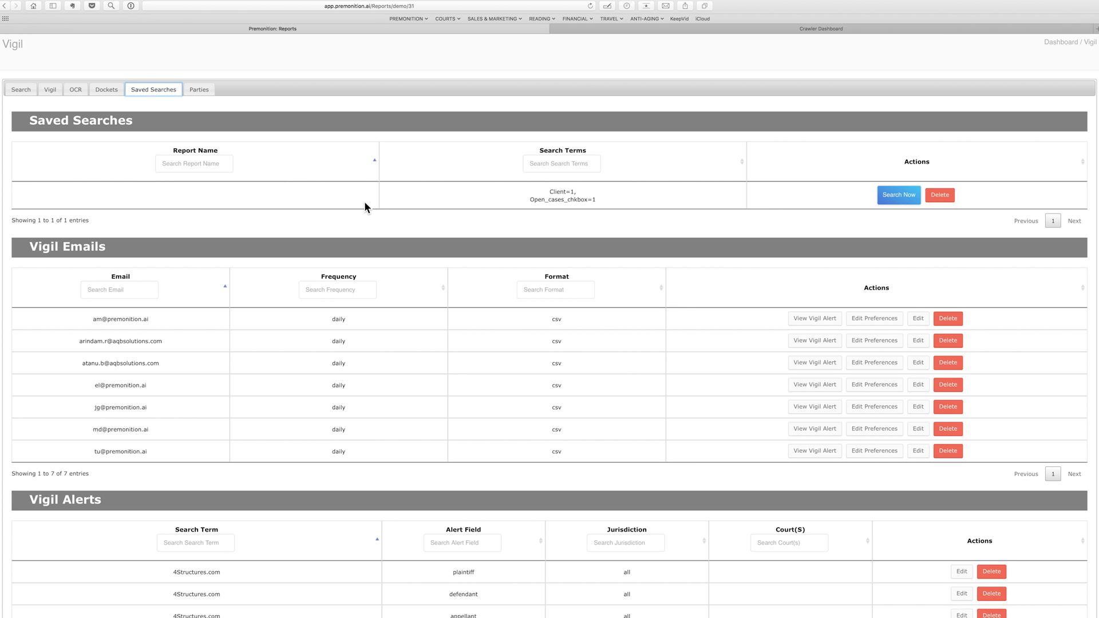
{"action": "mouse_move", "coordinate": [518, 404]}
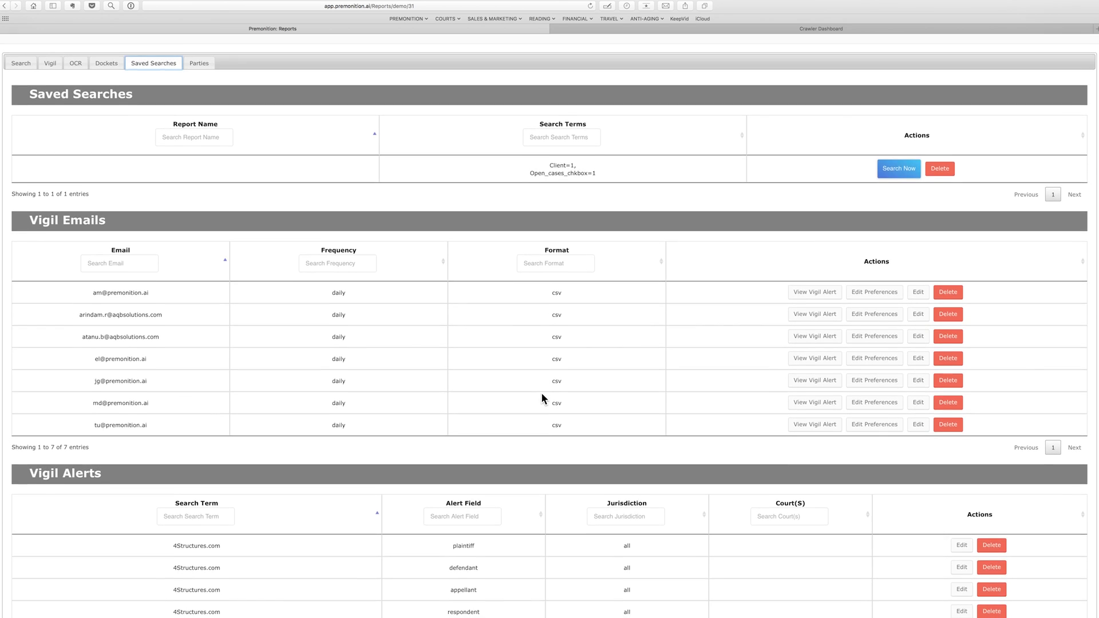
{"action": "scroll", "scroll_direction": "down", "scroll_amount": 3}
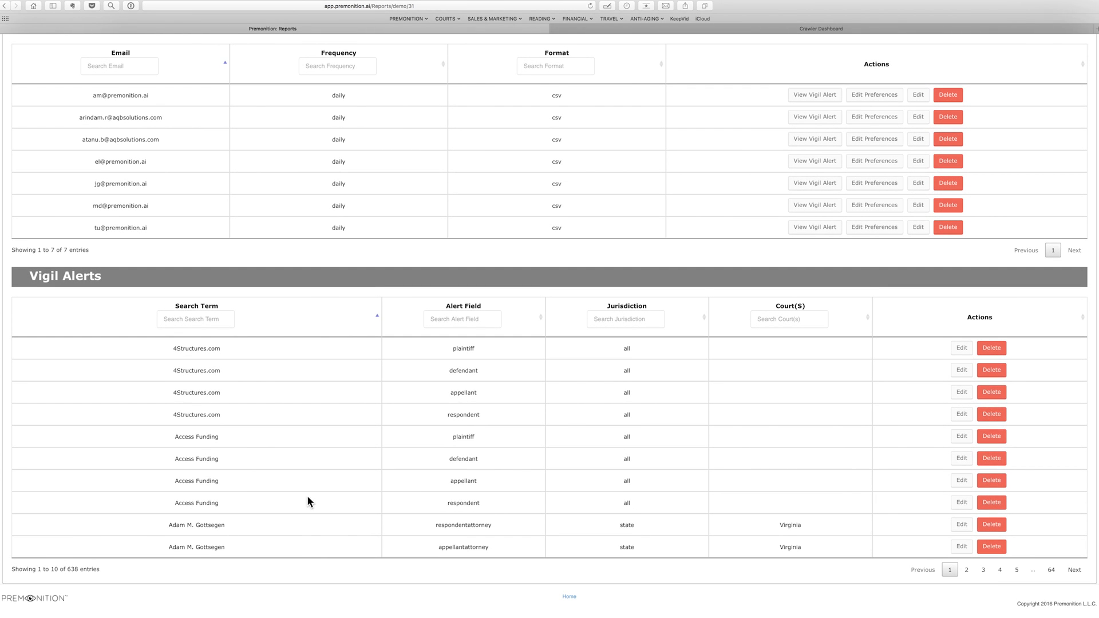
{"action": "mouse_move", "coordinate": [744, 583]}
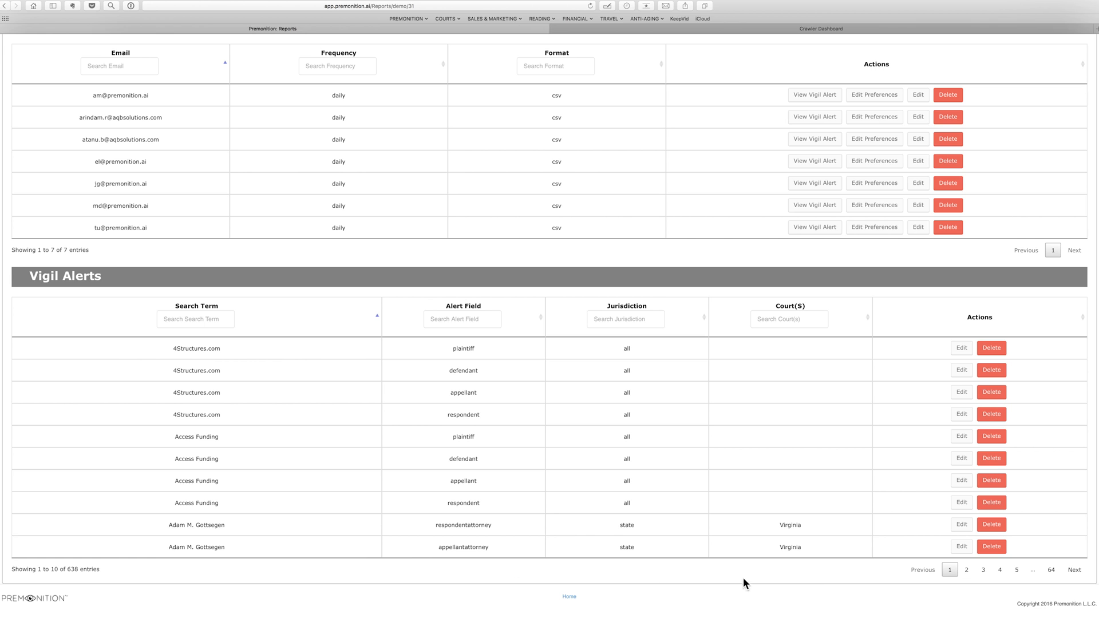
{"action": "mouse_move", "coordinate": [1013, 569]}
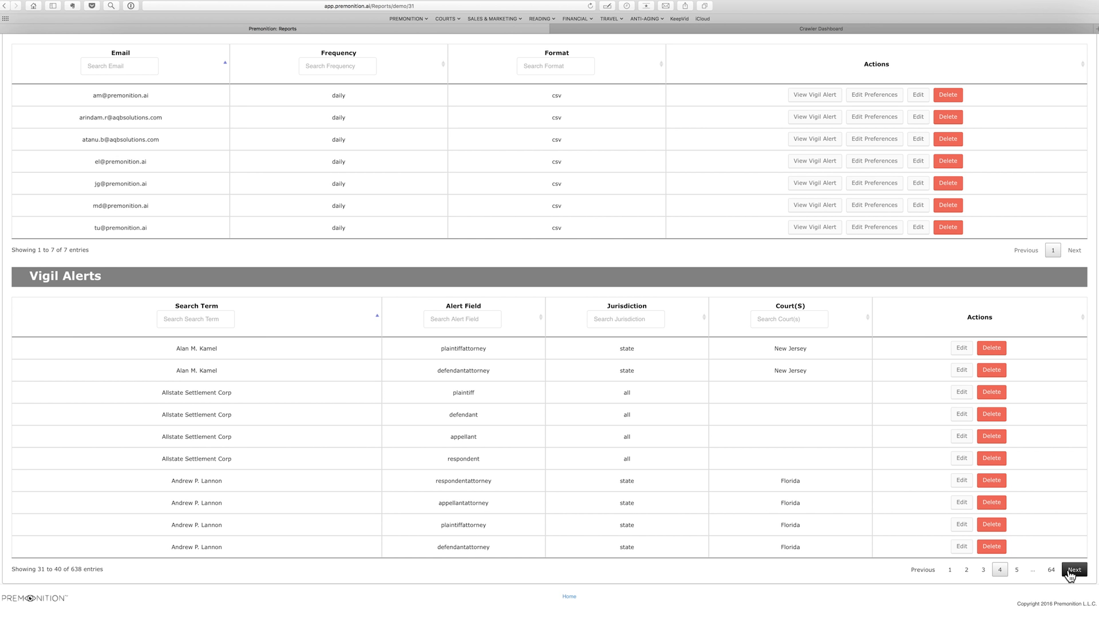
Advance the Vigil Alerts table six more pages toward entries 121 to 130.
{"action": "left_click", "coordinate": [1072, 569]}
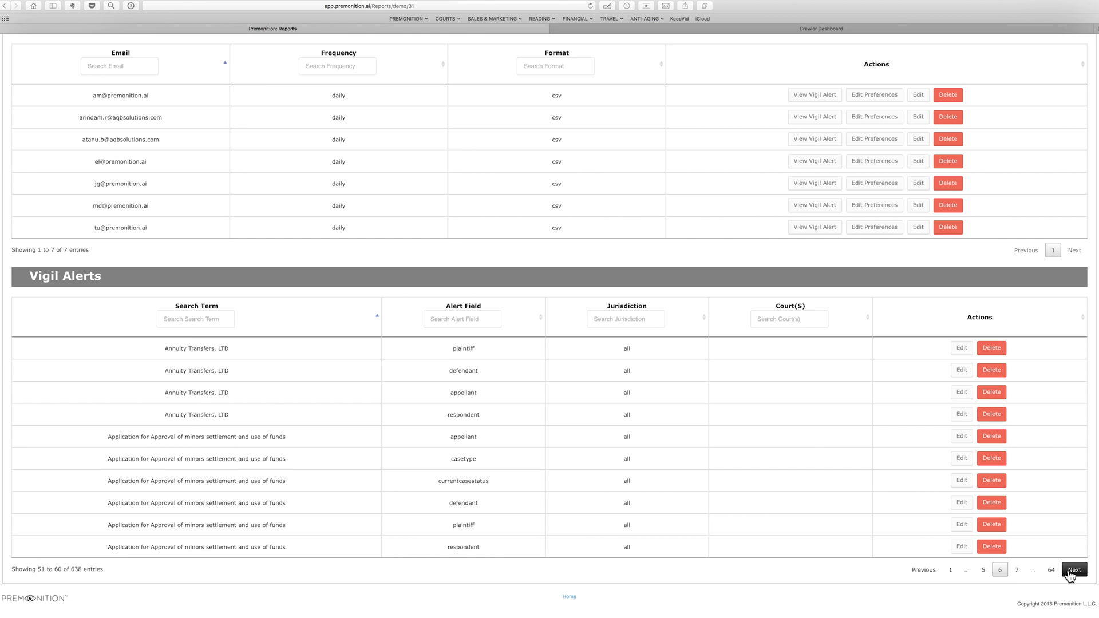
{"action": "left_click", "coordinate": [1074, 569]}
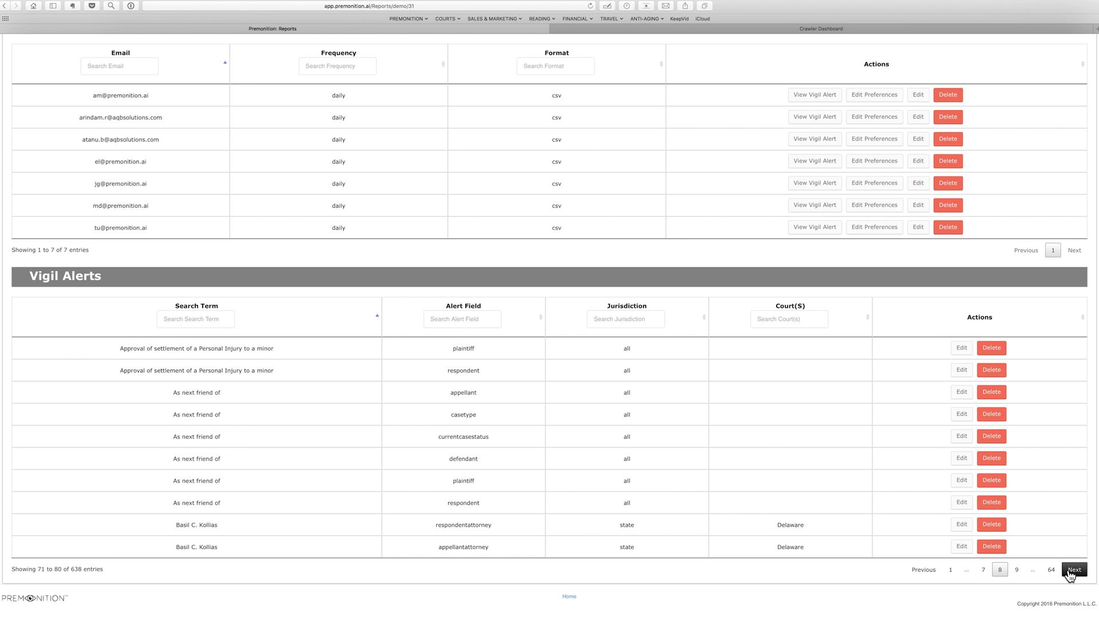
{"action": "left_click", "coordinate": [1073, 569]}
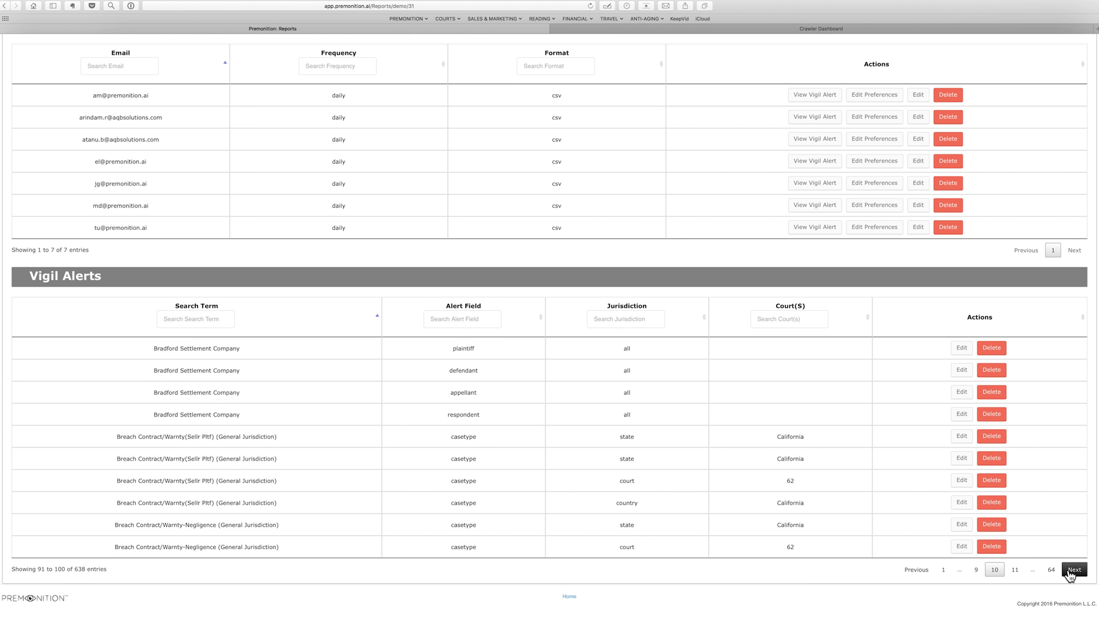
{"action": "left_click", "coordinate": [1075, 569]}
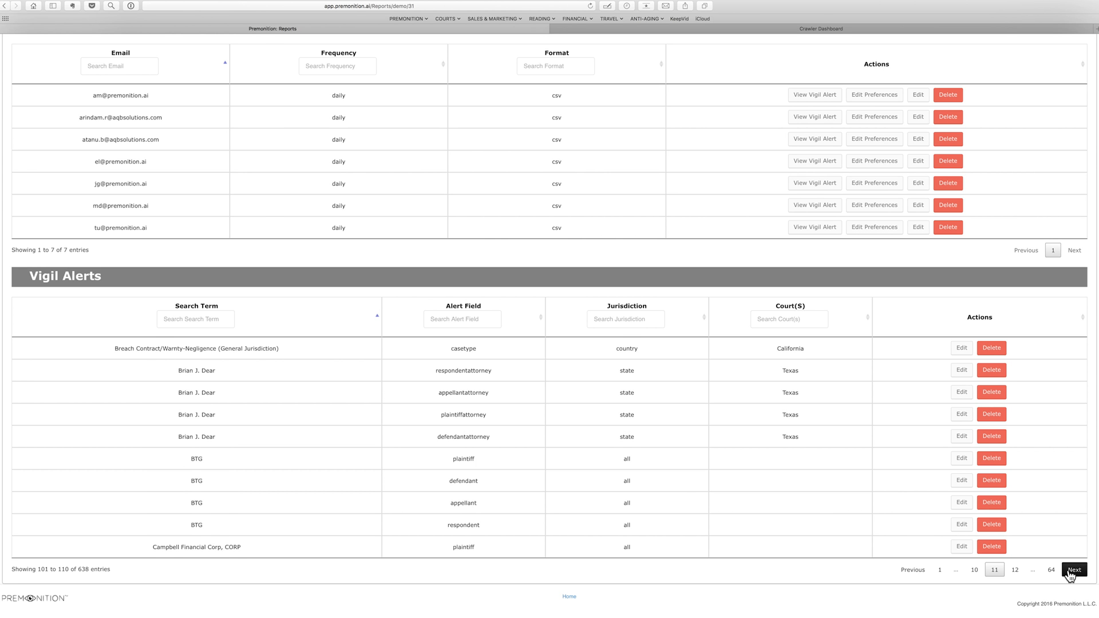
{"action": "left_click", "coordinate": [1073, 569]}
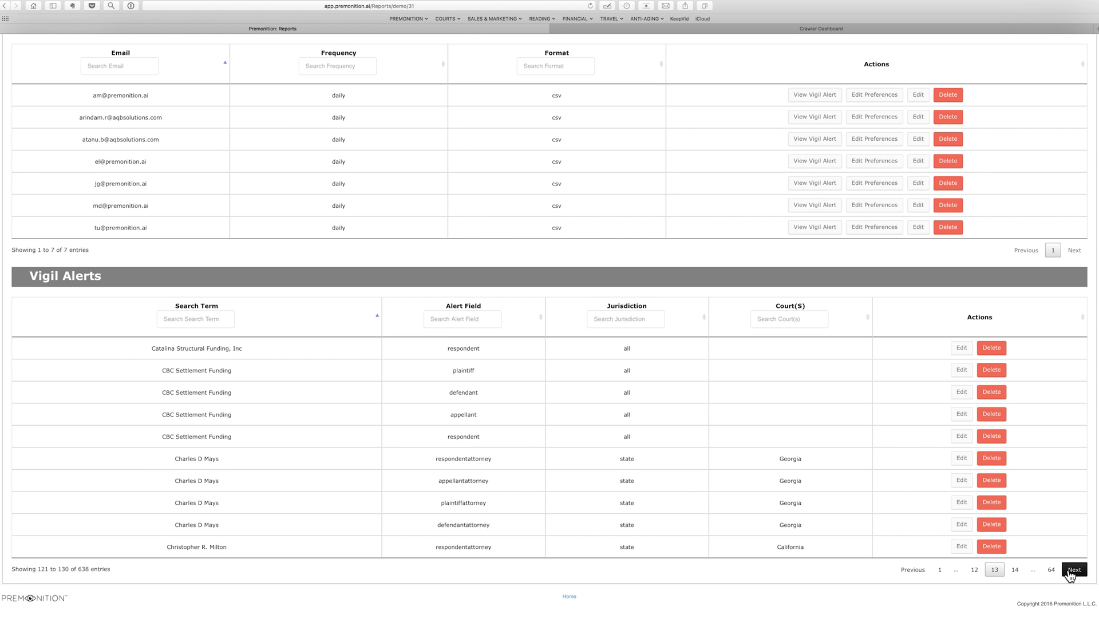
{"action": "left_click", "coordinate": [1073, 569]}
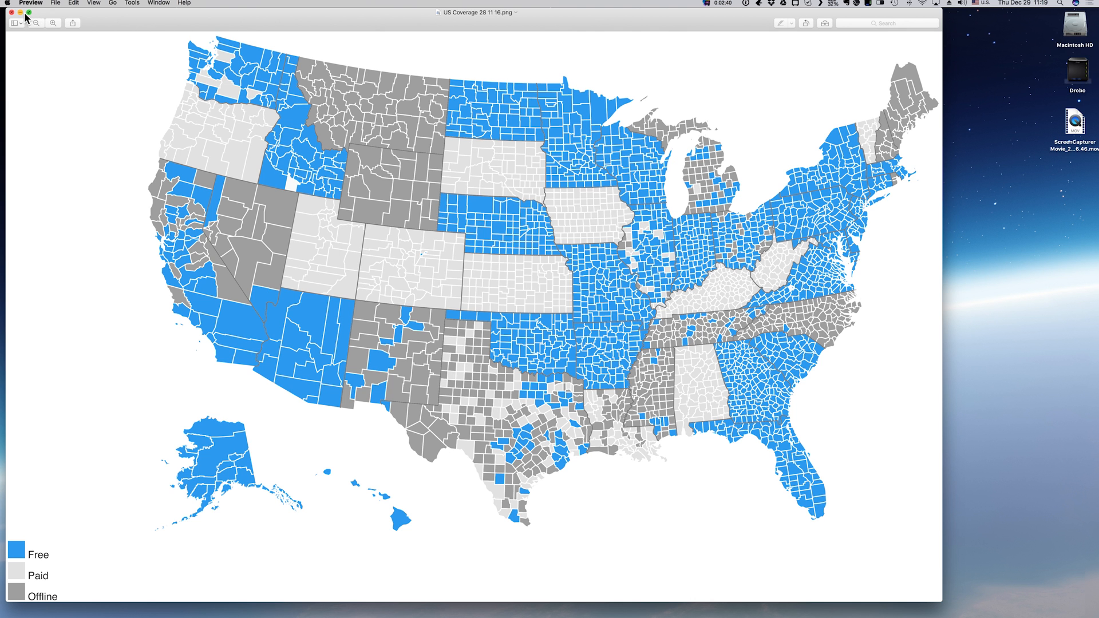
Close the US Coverage county map window in Preview.
{"action": "left_click", "coordinate": [11, 12]}
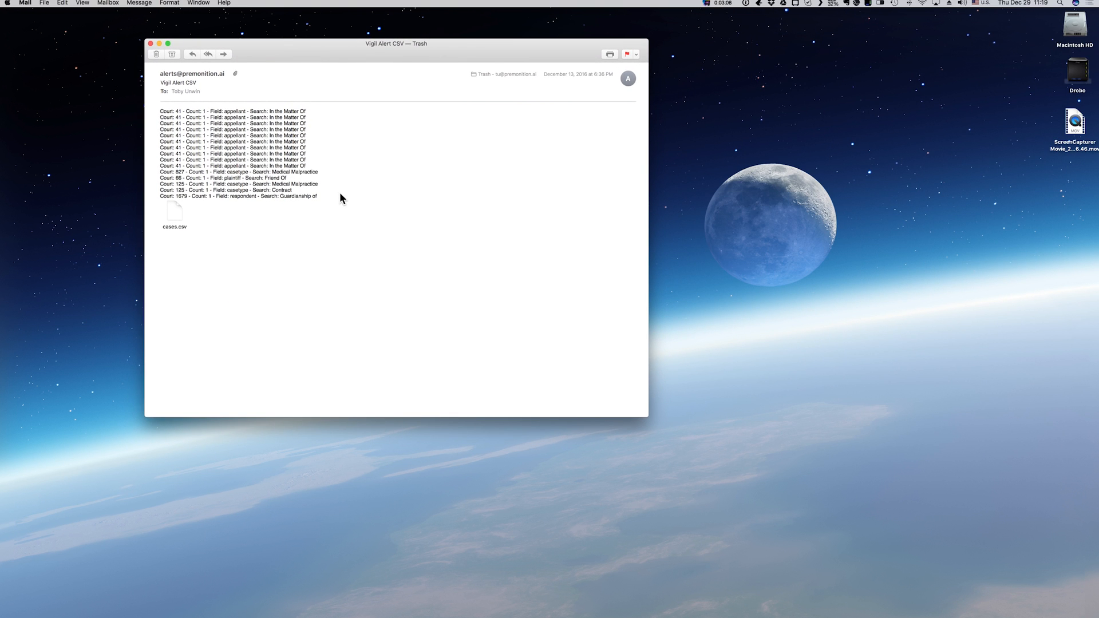
{"action": "mouse_move", "coordinate": [175, 221]}
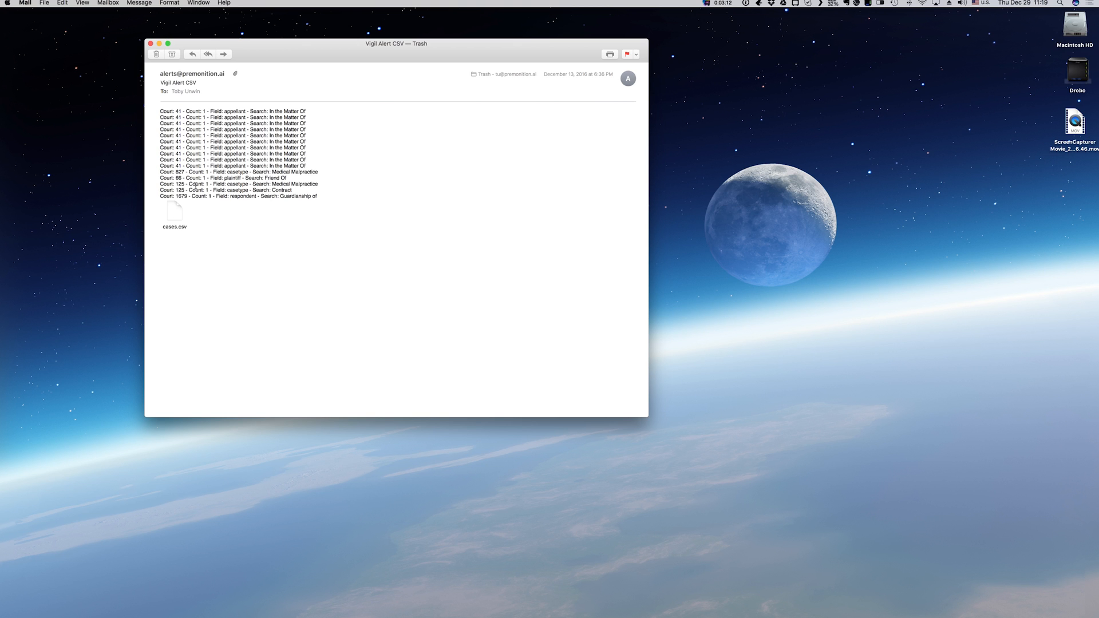
{"action": "mouse_move", "coordinate": [186, 214]}
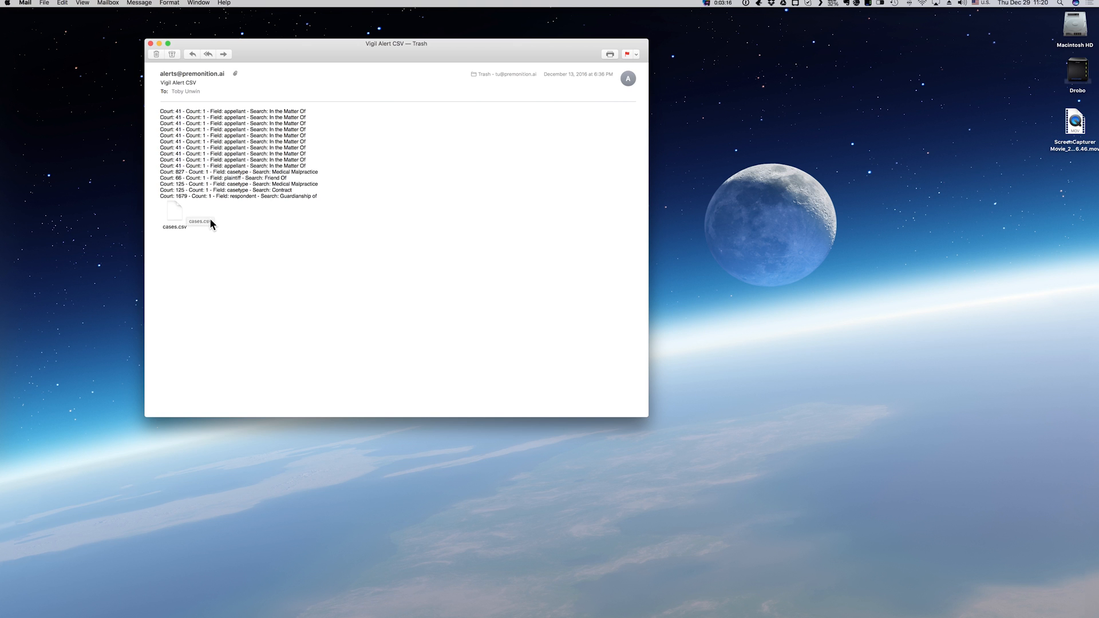
{"action": "mouse_move", "coordinate": [210, 223]}
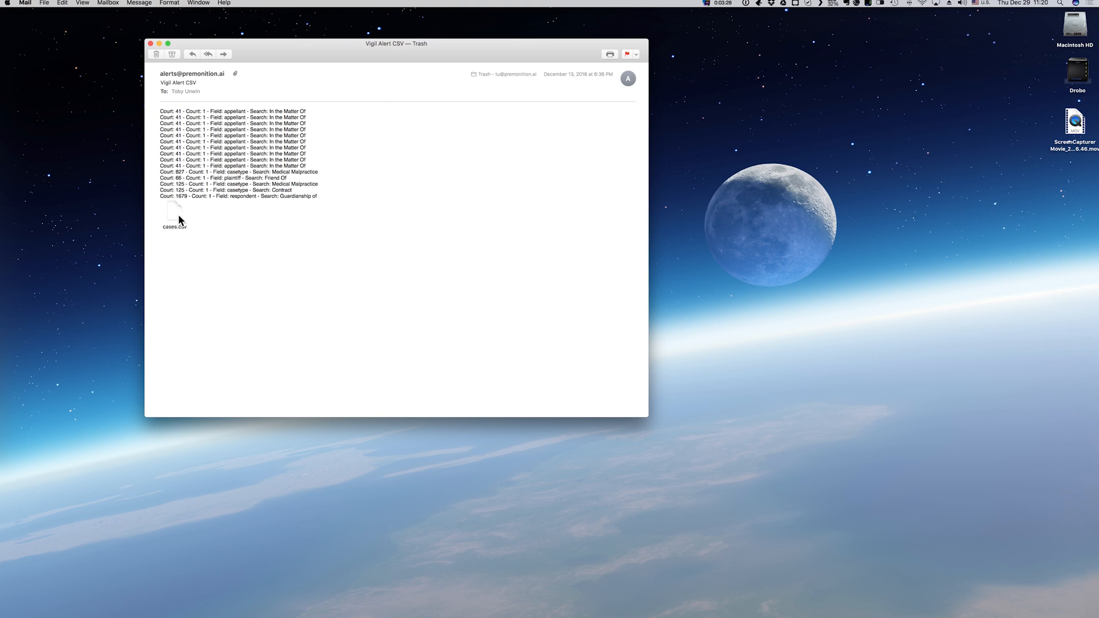
{"action": "mouse_move", "coordinate": [174, 214]}
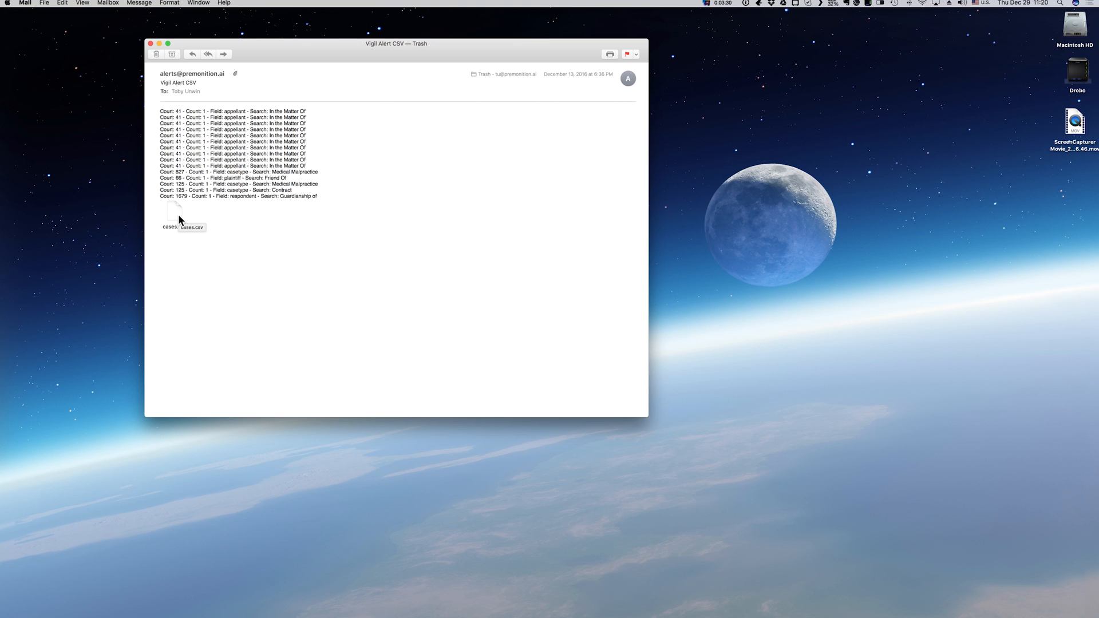
Select the cases.csv attachment in the Vigil Alert CSV email.
{"action": "left_click", "coordinate": [174, 215]}
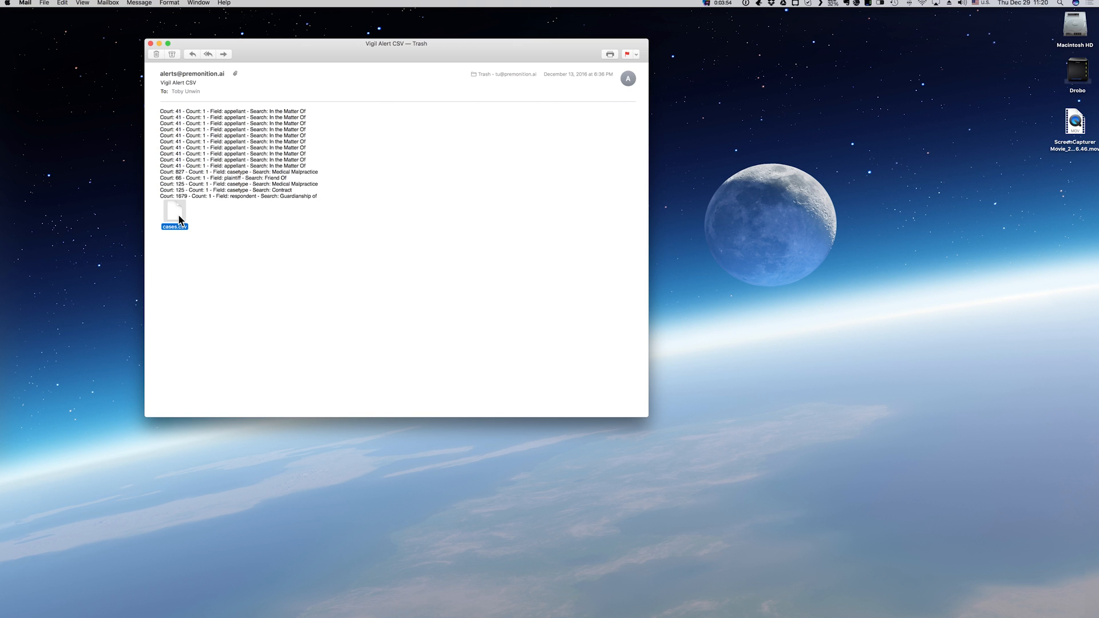
Preview cases.csv in Quick Look and scroll across to created_date and defendant columns.
{"action": "double_click", "coordinate": [174, 214]}
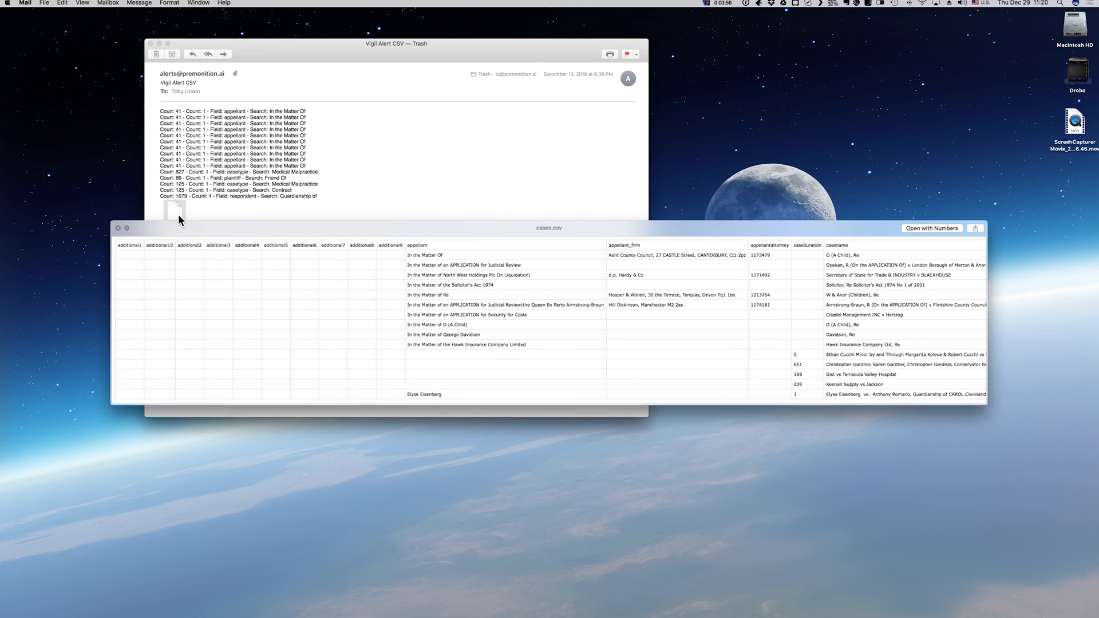
{"action": "scroll", "scroll_direction": "right", "scroll_amount": 3}
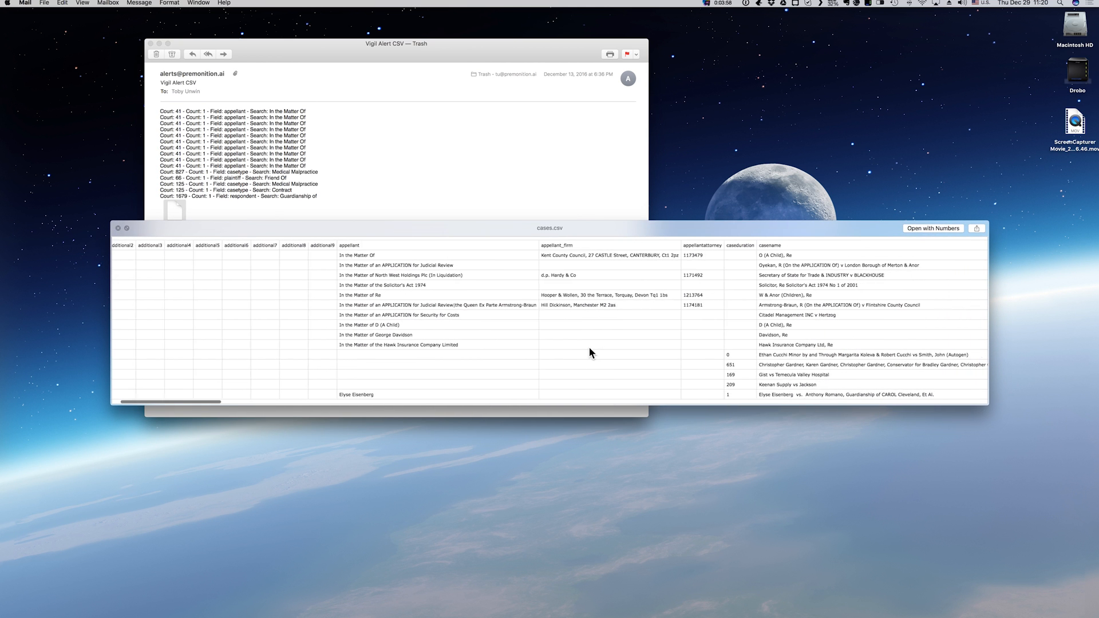
{"action": "scroll", "scroll_direction": "right", "scroll_amount": 3}
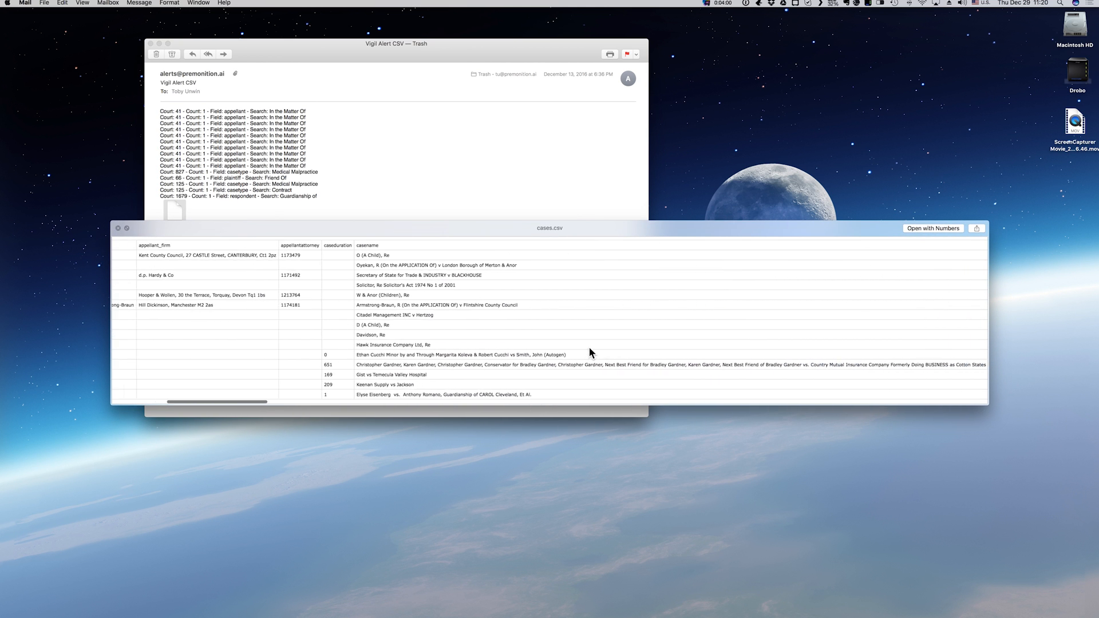
{"action": "scroll", "scroll_direction": "right", "scroll_amount": 3}
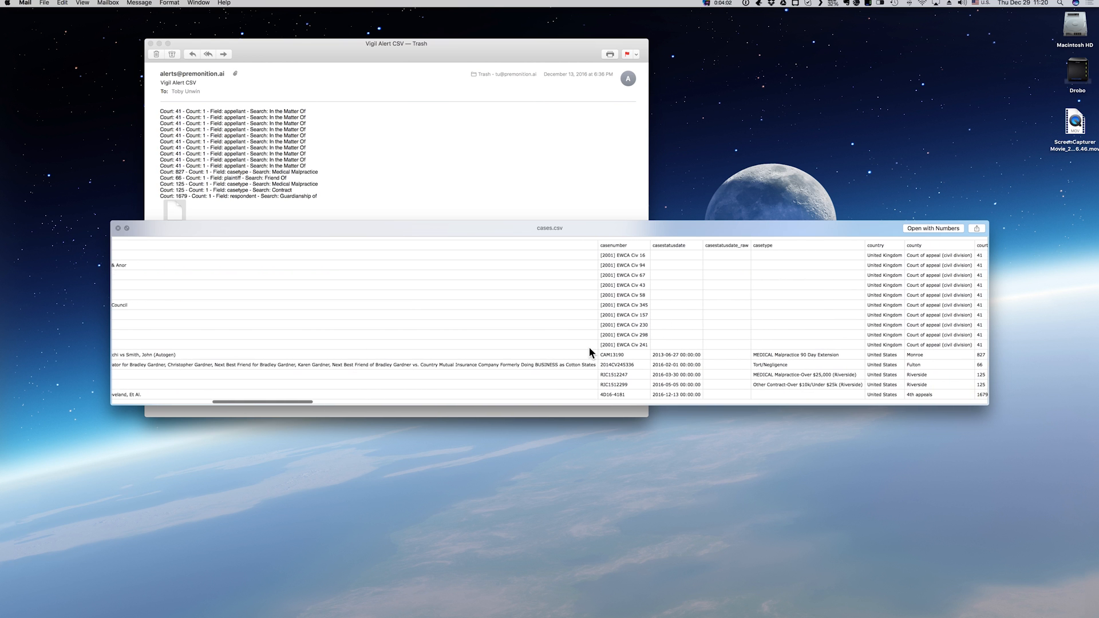
{"action": "scroll", "scroll_direction": "right", "scroll_amount": 3}
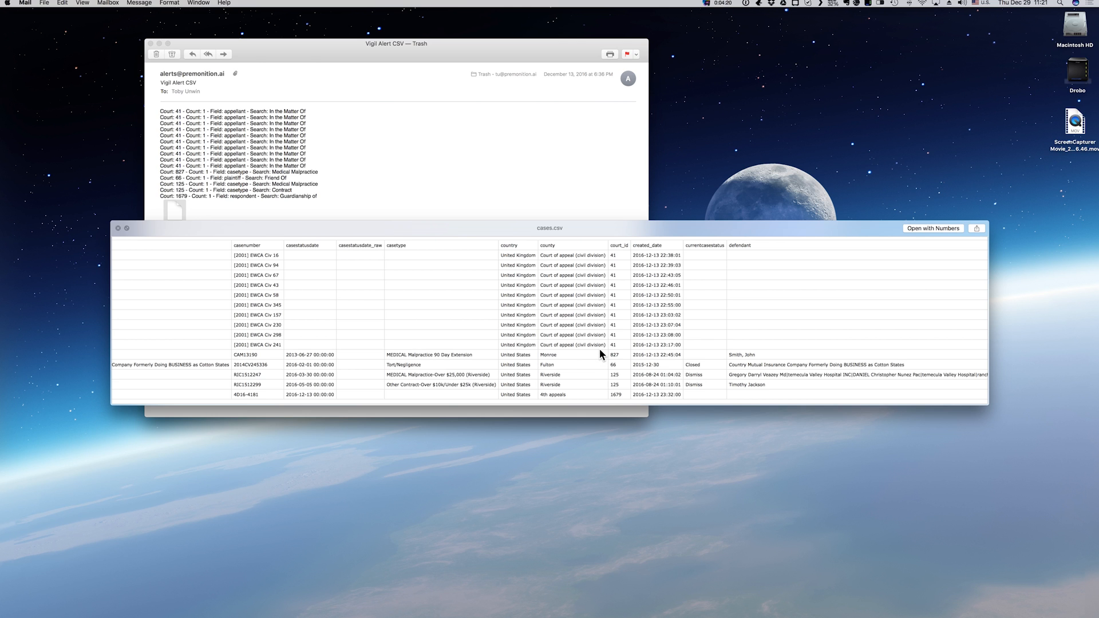
{"action": "mouse_move", "coordinate": [673, 252]}
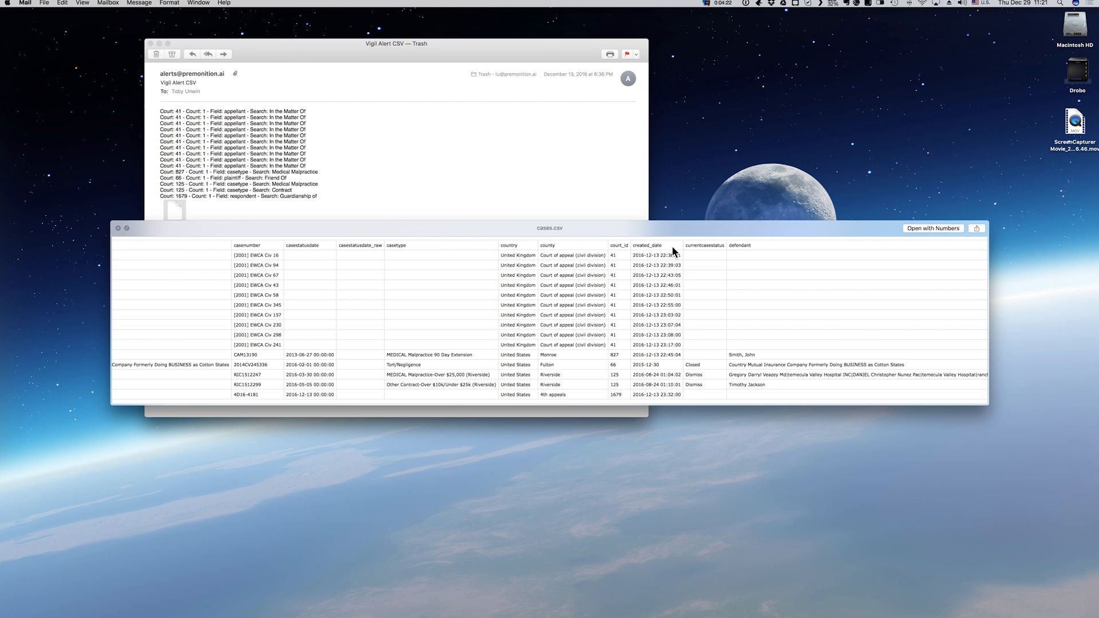
{"action": "mouse_move", "coordinate": [717, 51]}
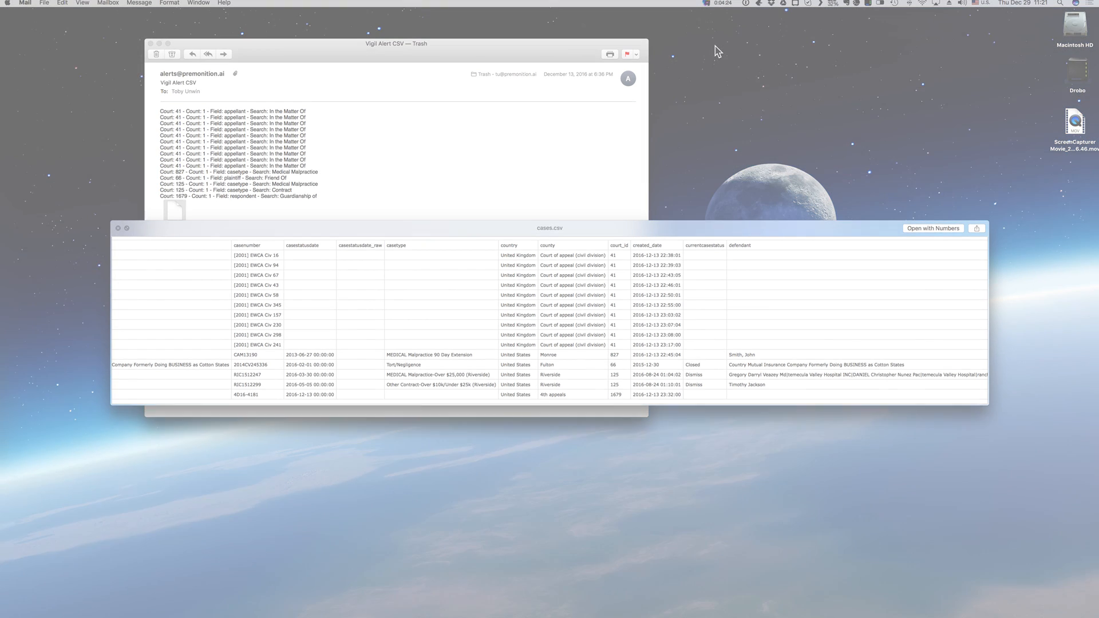